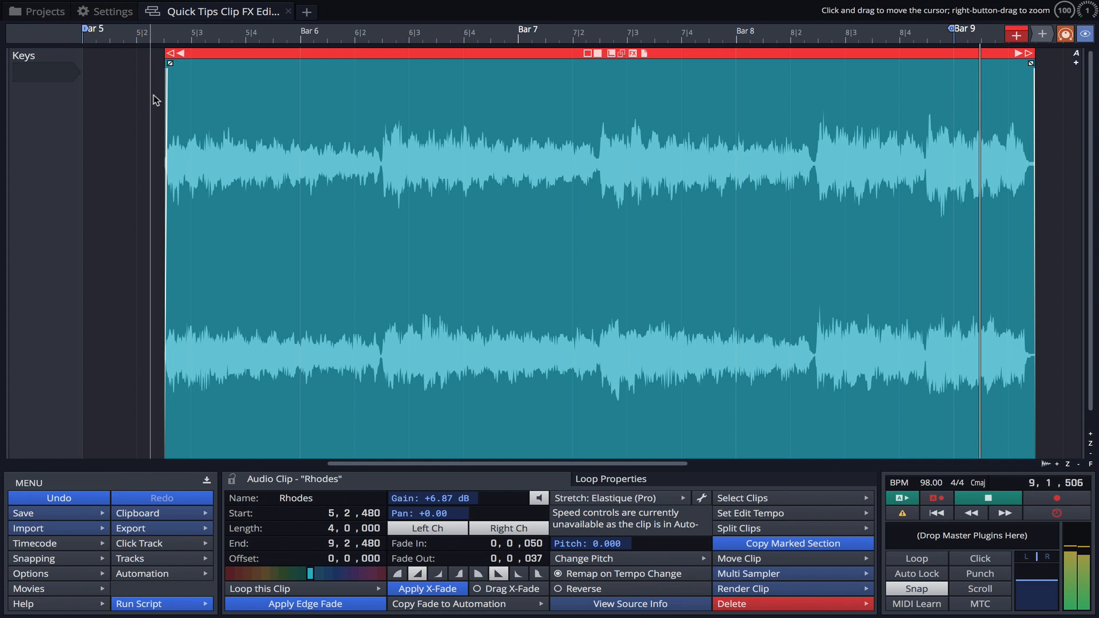
# Stop playback and add a Step Volume effect to the Rhodes clip.
pyautogui.click(988, 499)
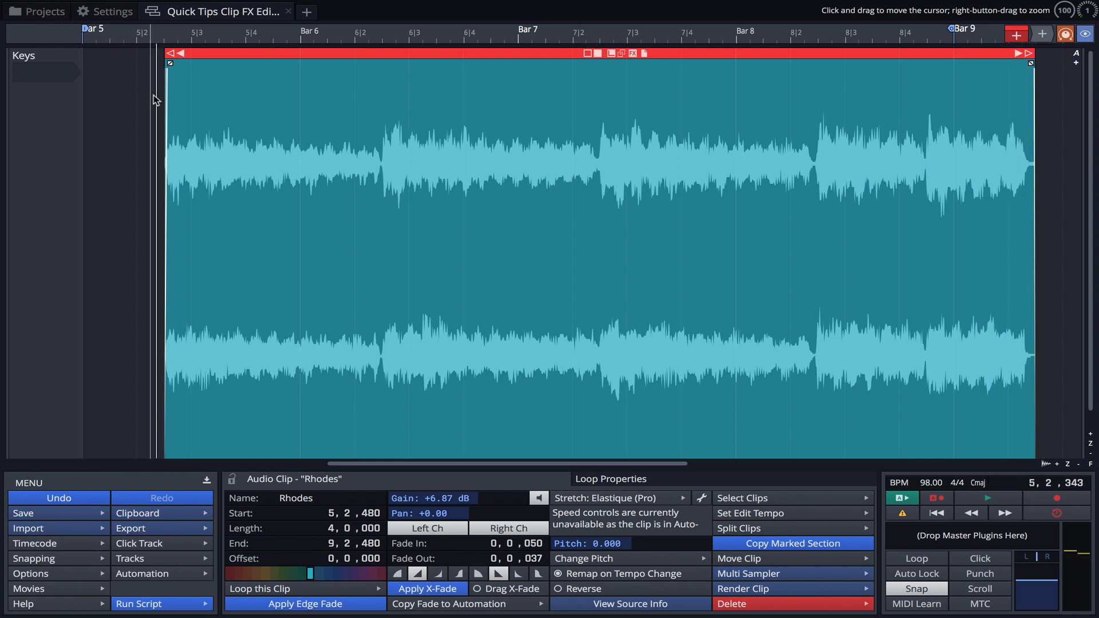
pyautogui.moveTo(614, 90)
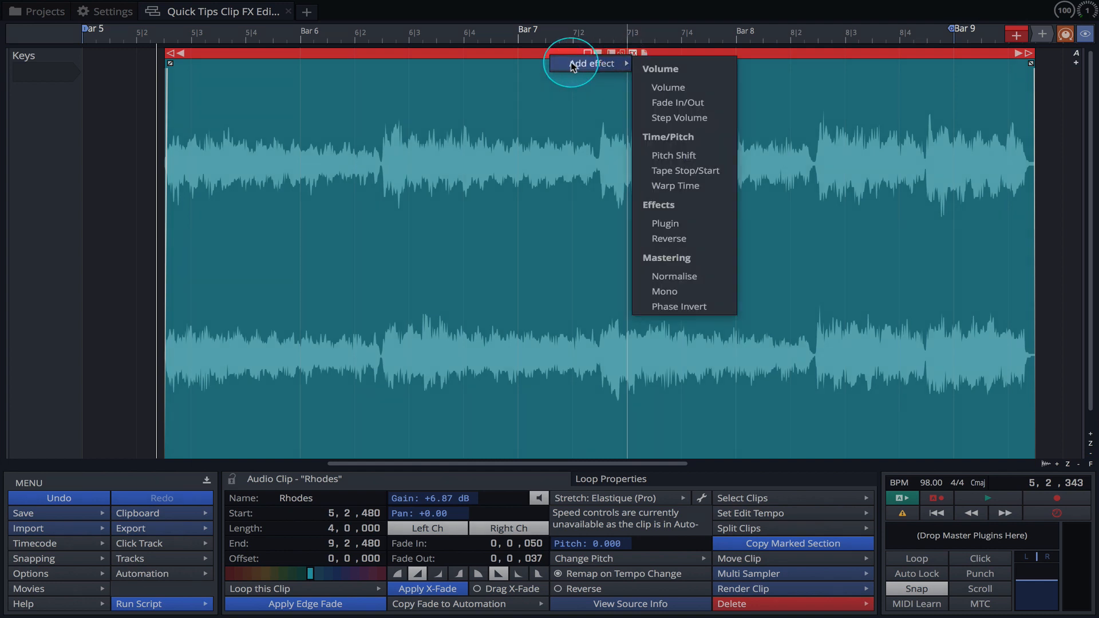
pyautogui.moveTo(678, 117)
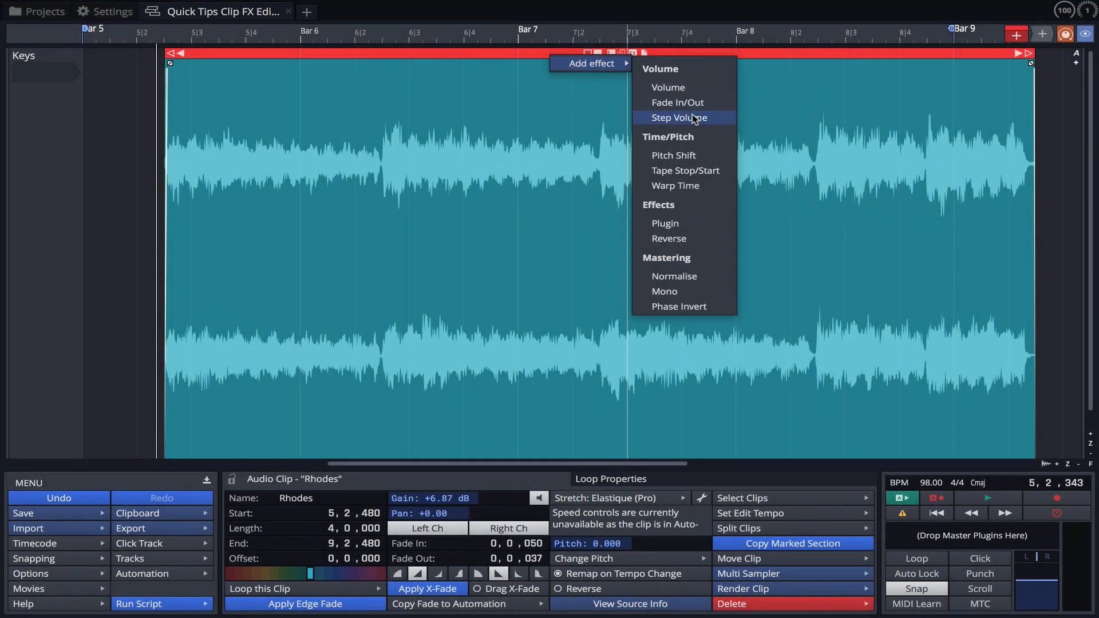
pyautogui.click(679, 117)
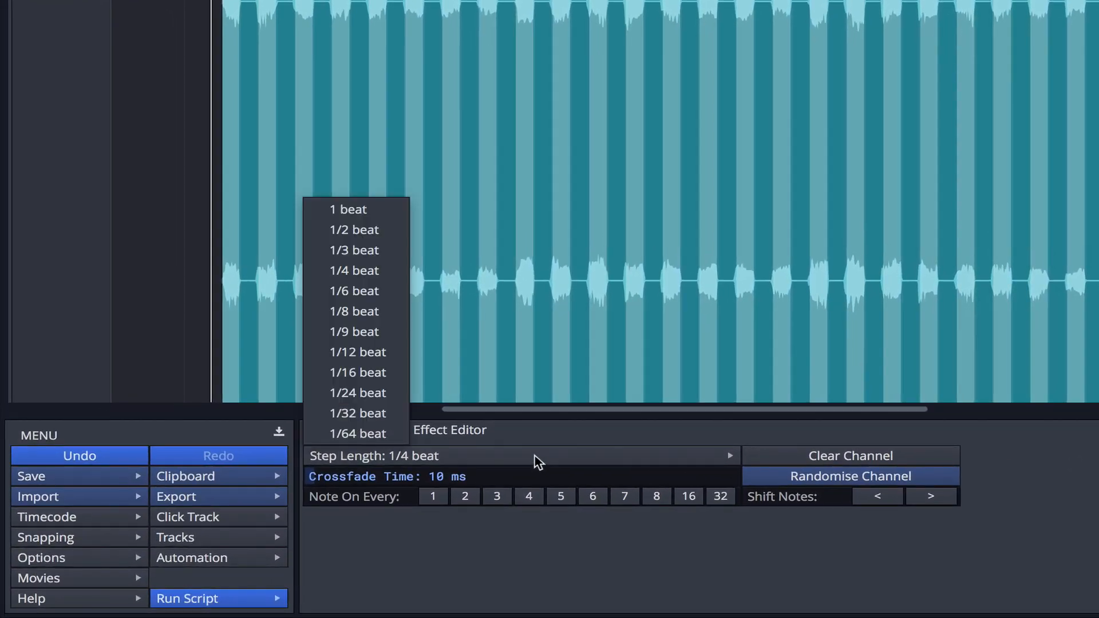
# Set Step Volume to 1/8-beat step length with a 40 ms crossfade.
pyautogui.click(354, 311)
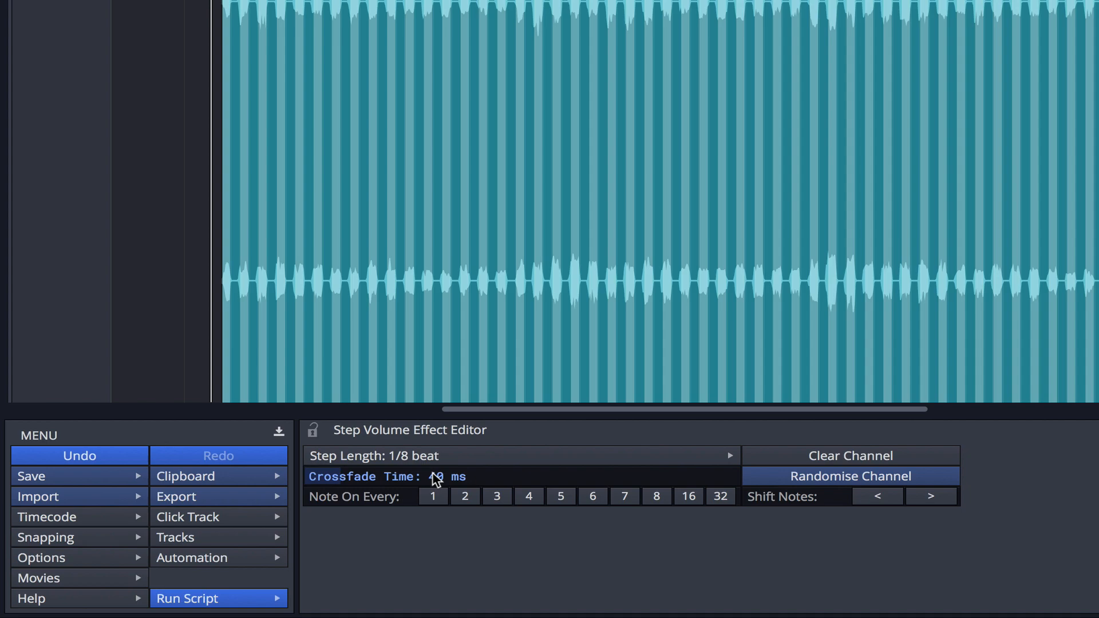
pyautogui.click(374, 124)
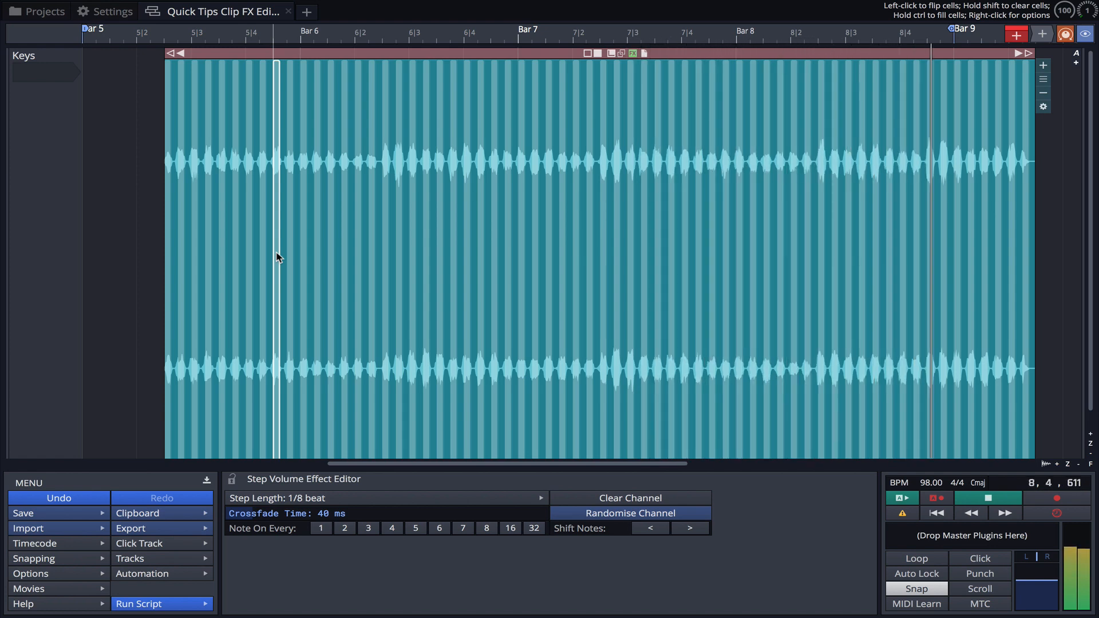
pyautogui.click(989, 499)
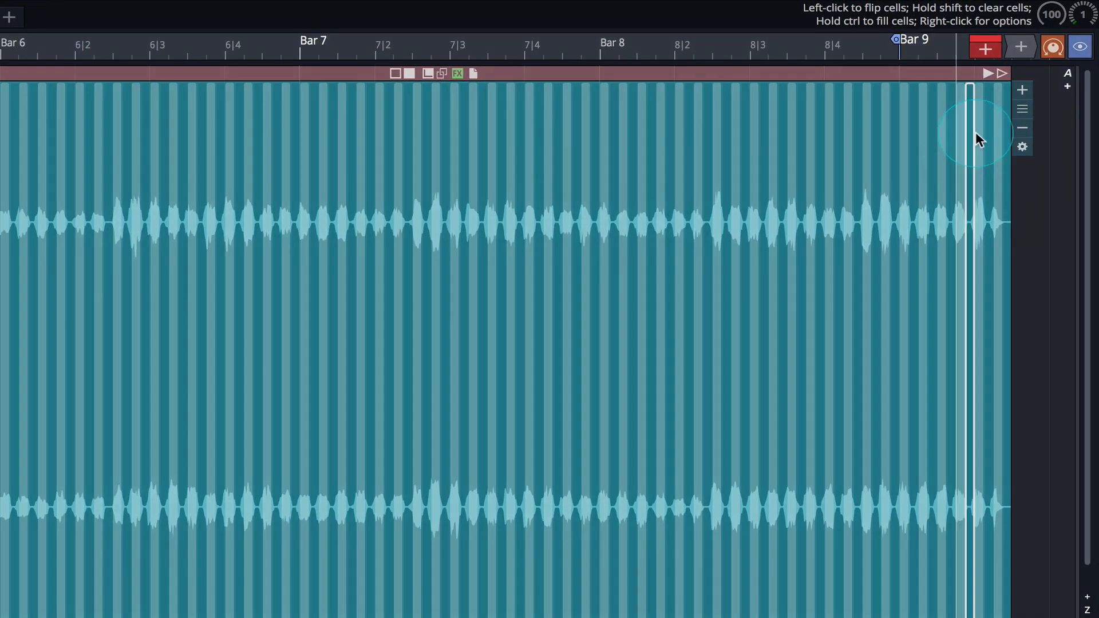
# Add a Tape Stop/Start effect below Step Volume and select its lane.
pyautogui.click(1022, 90)
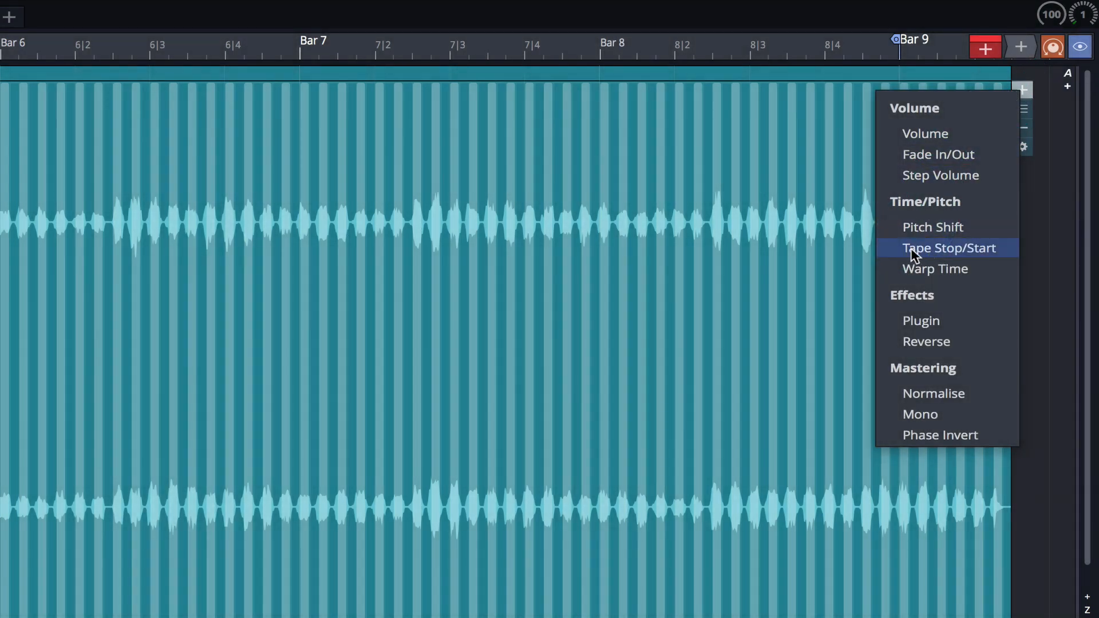
pyautogui.click(940, 176)
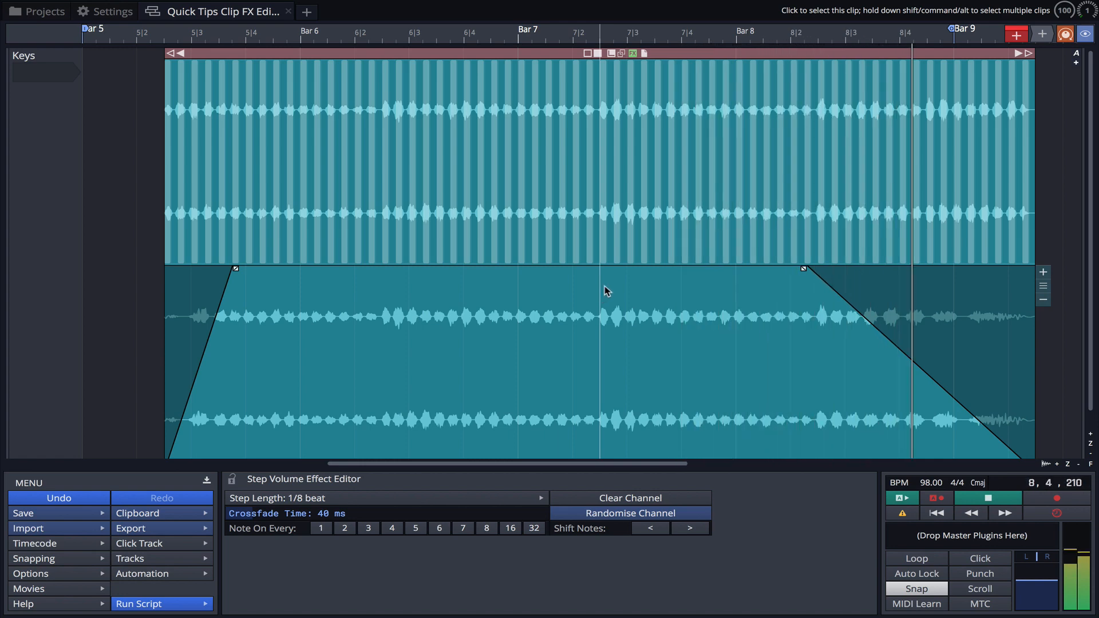
pyautogui.click(988, 497)
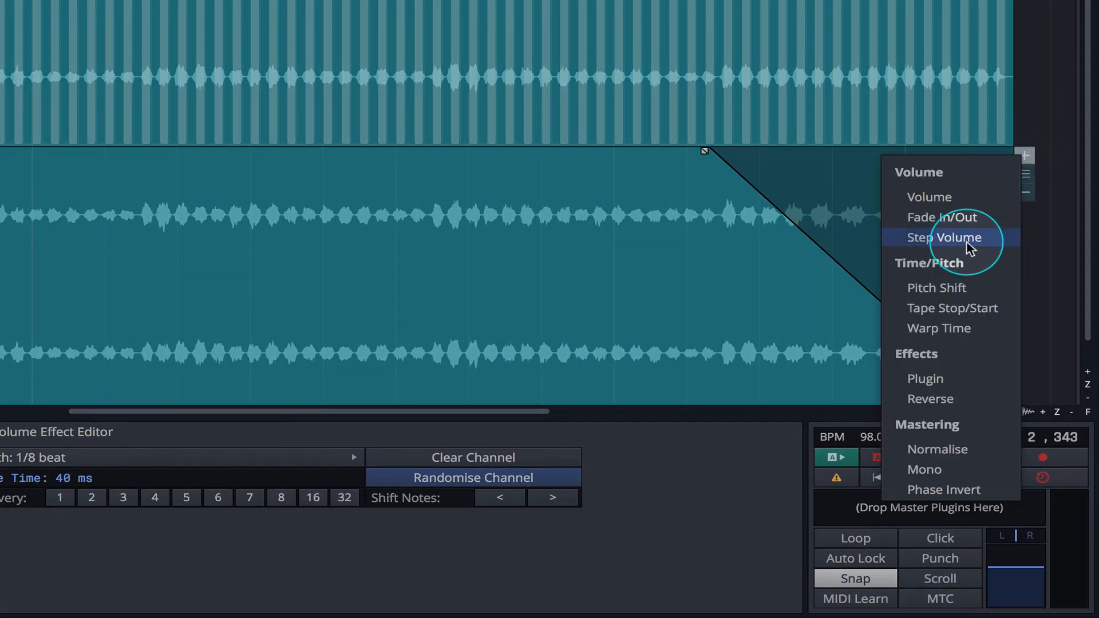
# Load the Chorus Ensemble plugin as a clip effect and raise its dry level to -3 dB.
pyautogui.click(925, 379)
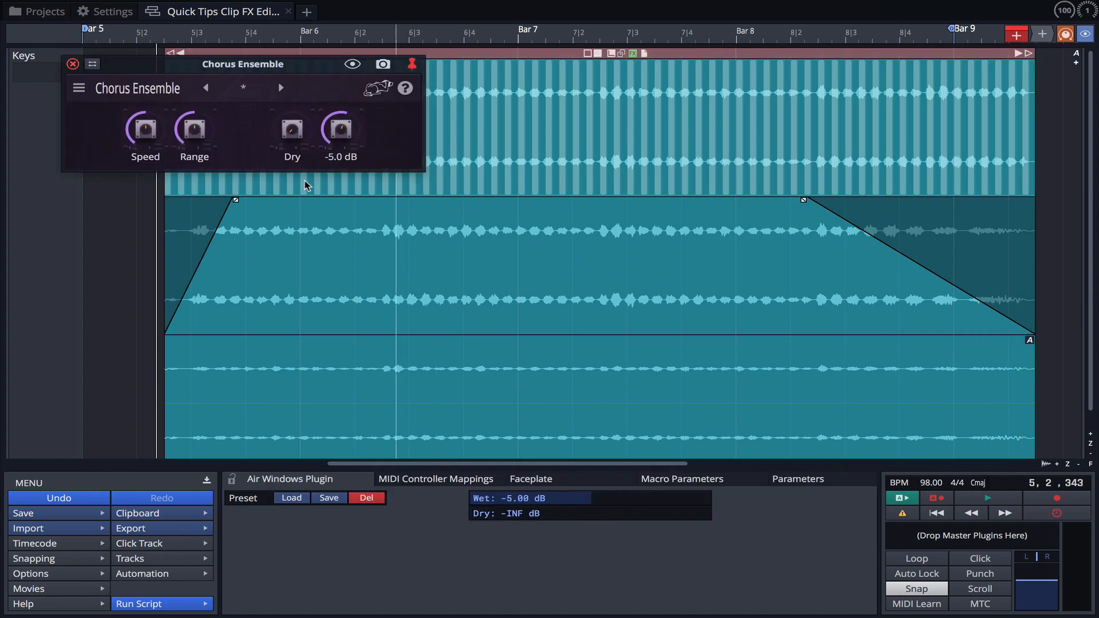
pyautogui.moveTo(292, 128); pyautogui.dragTo(292, 119)
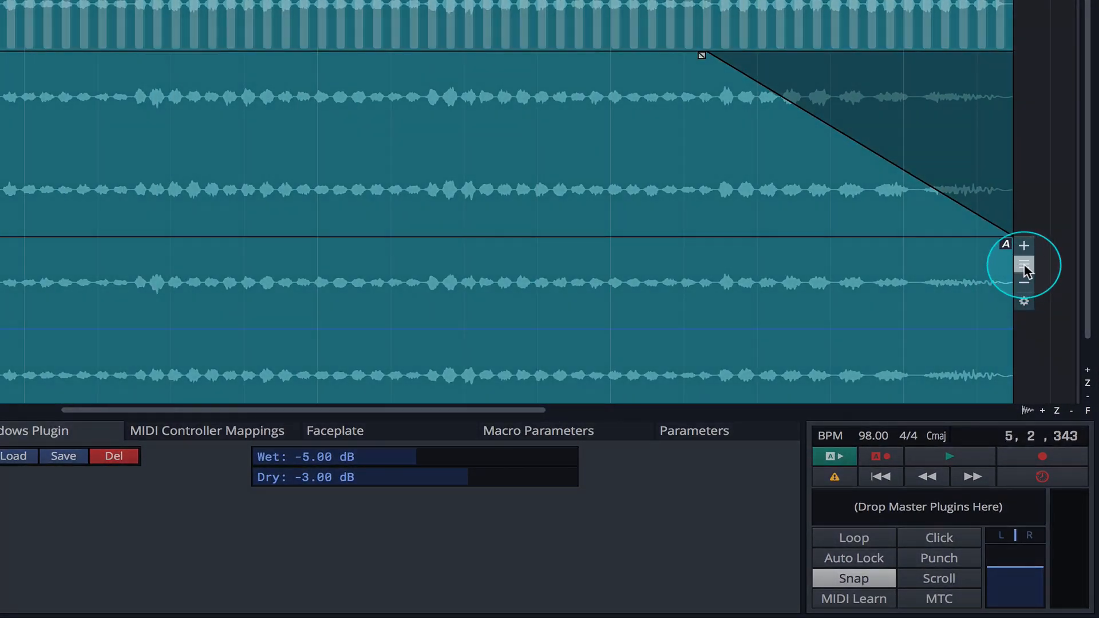
# View the effect order (Step Volume, Tape Stop/Start, Plugin) and close the Chorus window.
pyautogui.click(1024, 265)
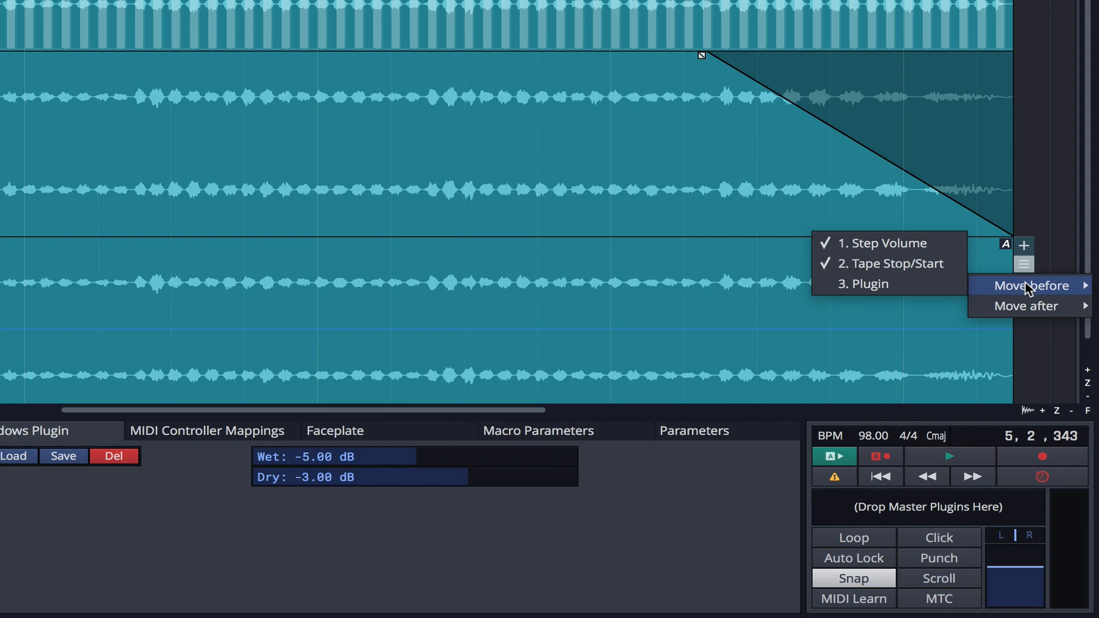
pyautogui.moveTo(1026, 306)
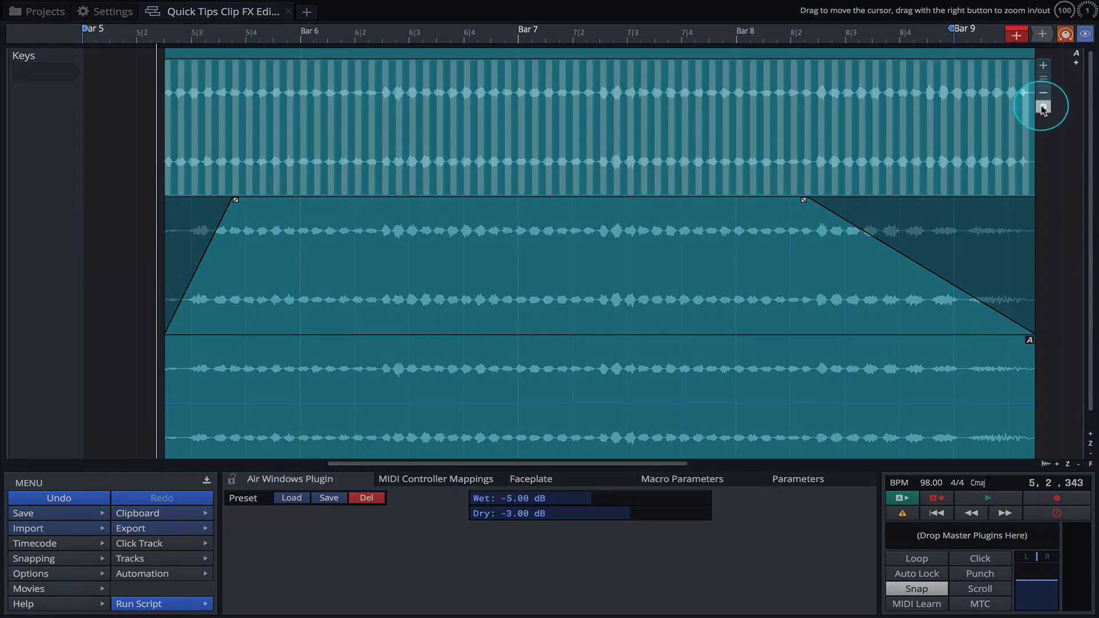
pyautogui.click(565, 258)
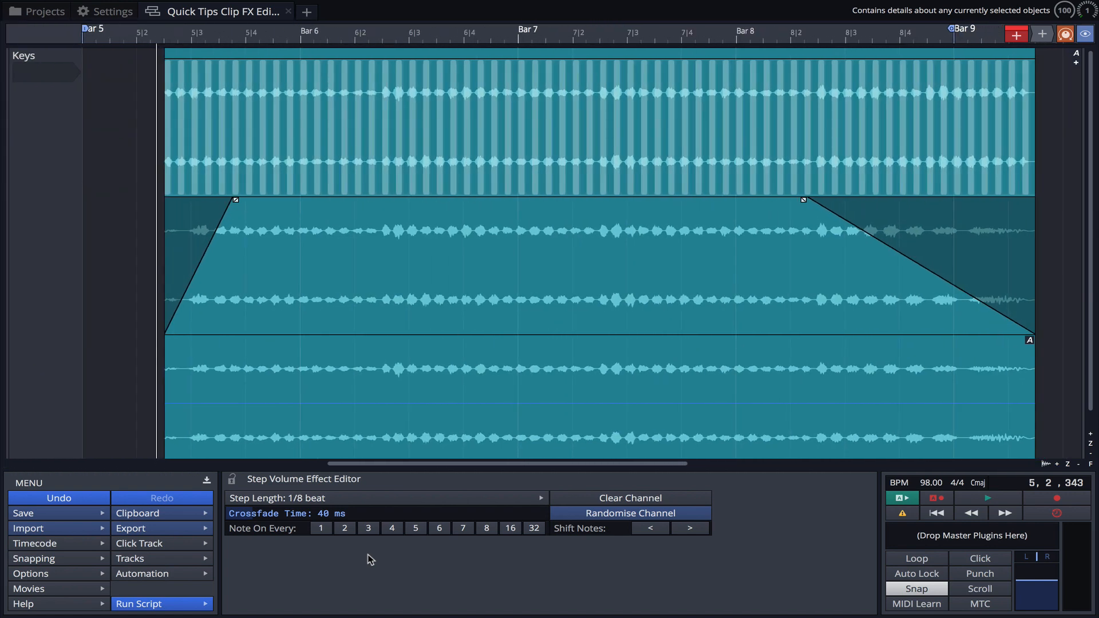
pyautogui.moveTo(1044, 372)
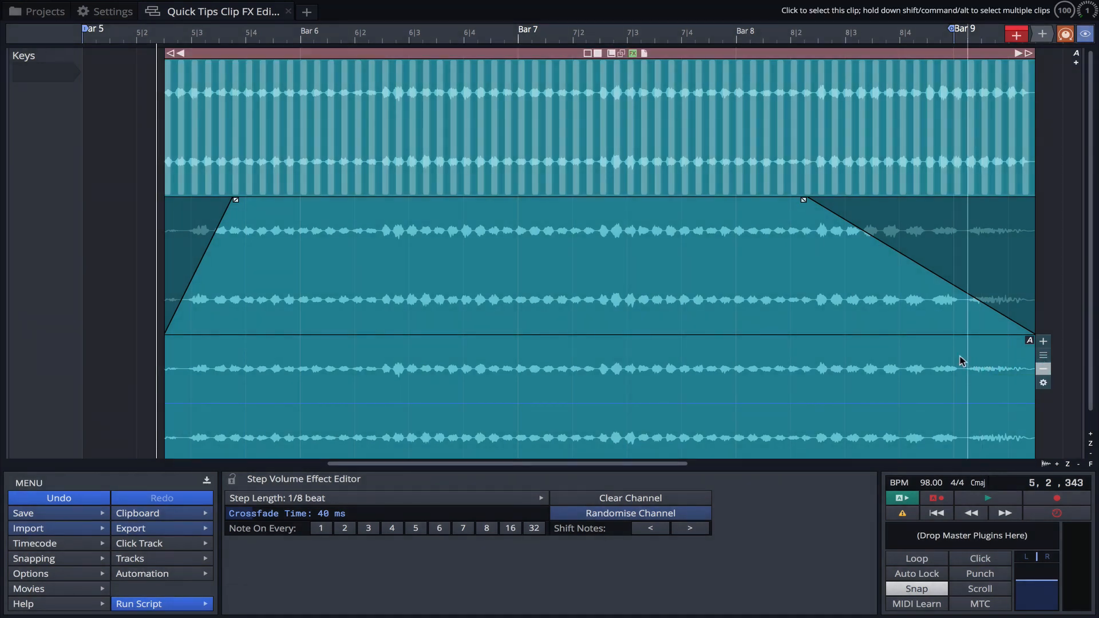
# Select the Rhodes clip and untick Show Clip Effects.
pyautogui.click(632, 54)
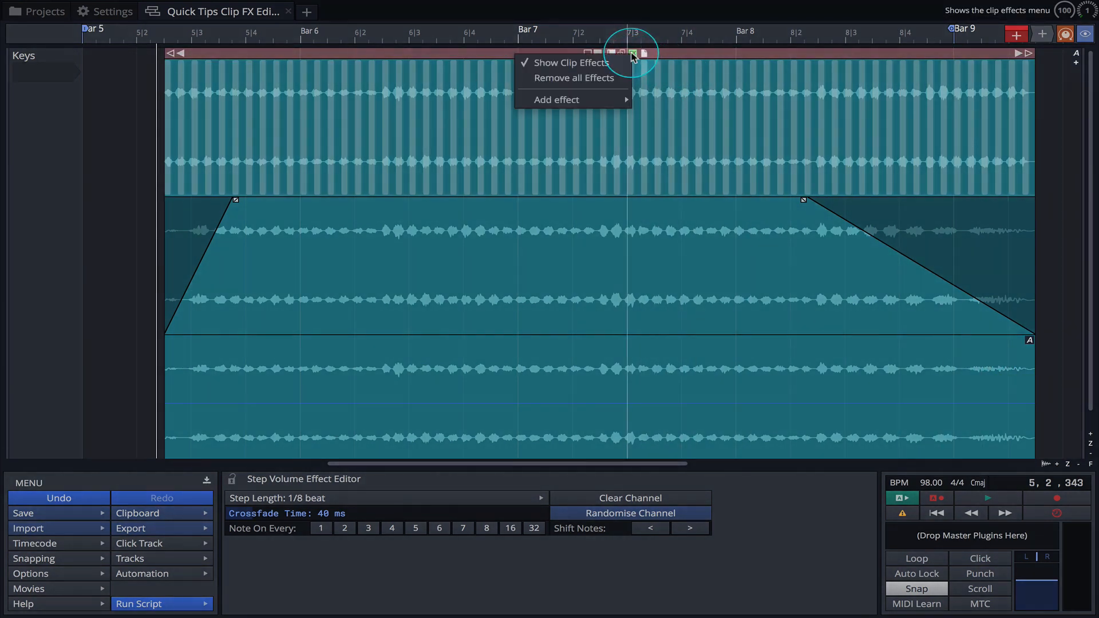
pyautogui.click(571, 62)
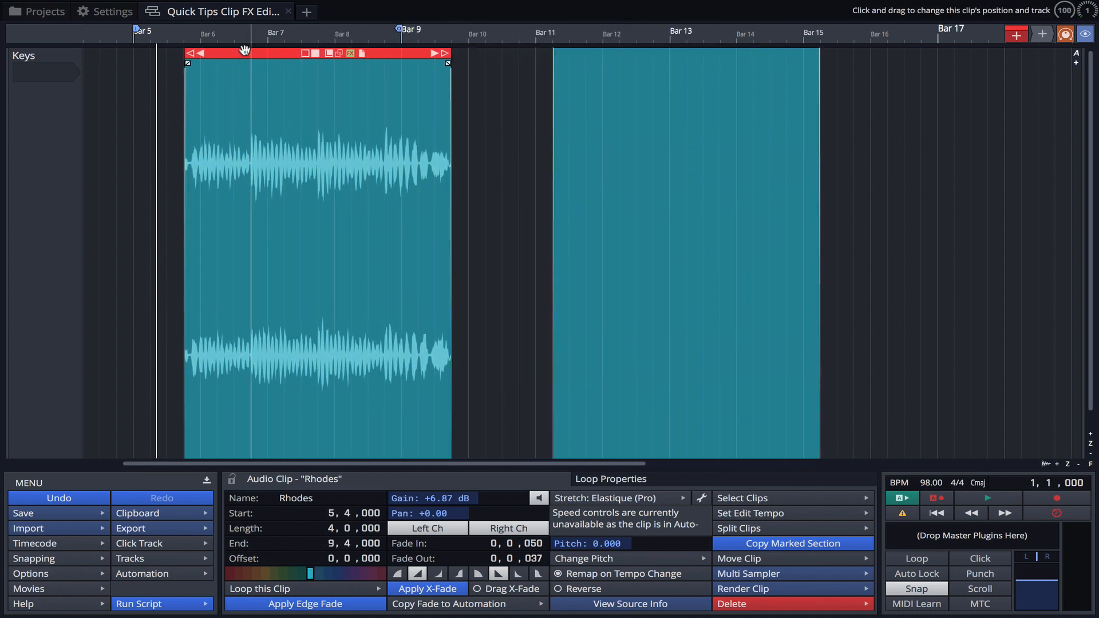
# Show clip effects again and drag the Tape Stop/Start handle to start just before bar 8.
pyautogui.click(350, 54)
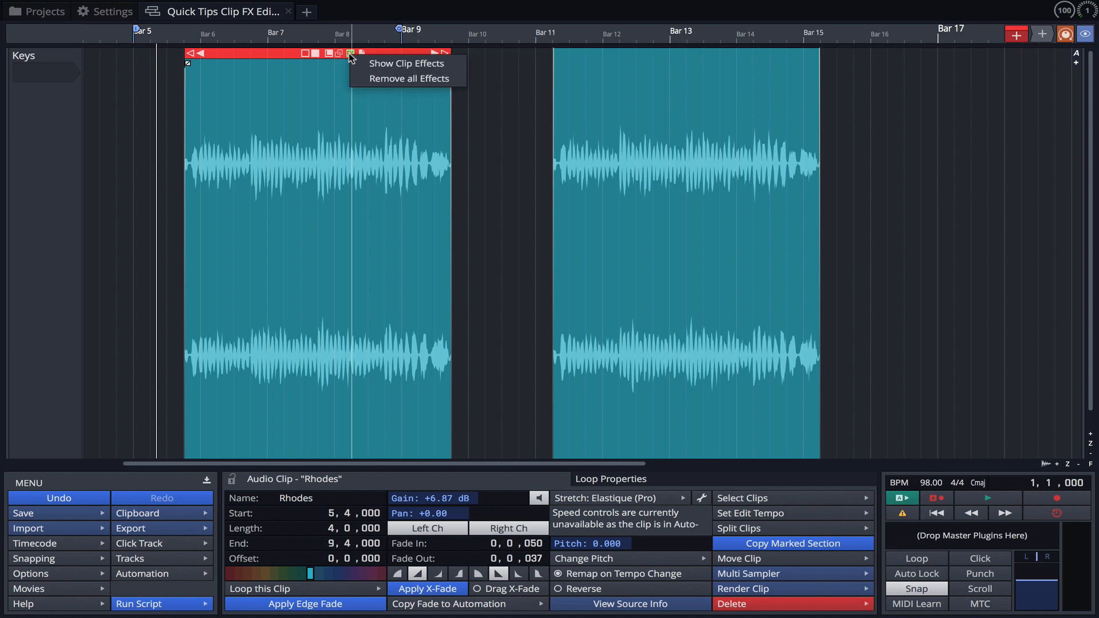
pyautogui.click(406, 63)
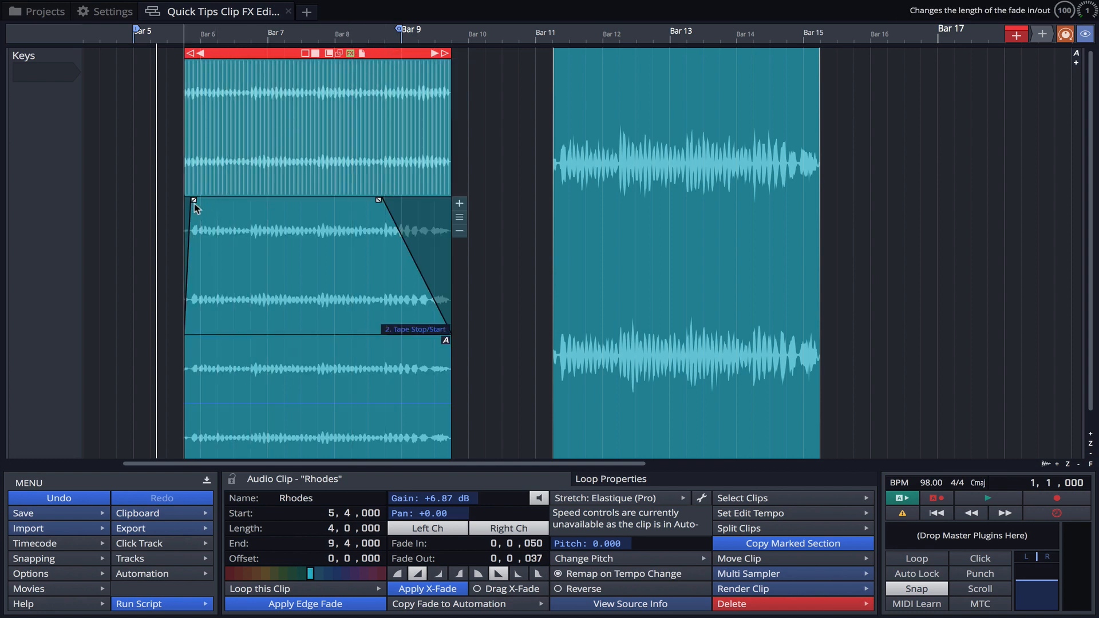
pyautogui.moveTo(379, 202); pyautogui.dragTo(325, 202)
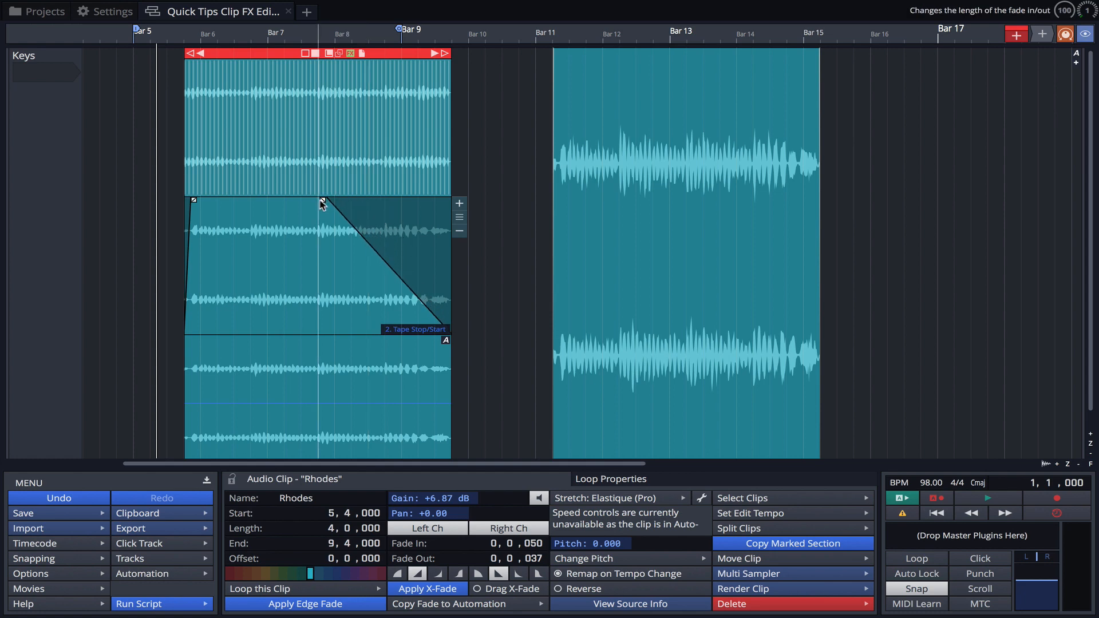
pyautogui.click(350, 53)
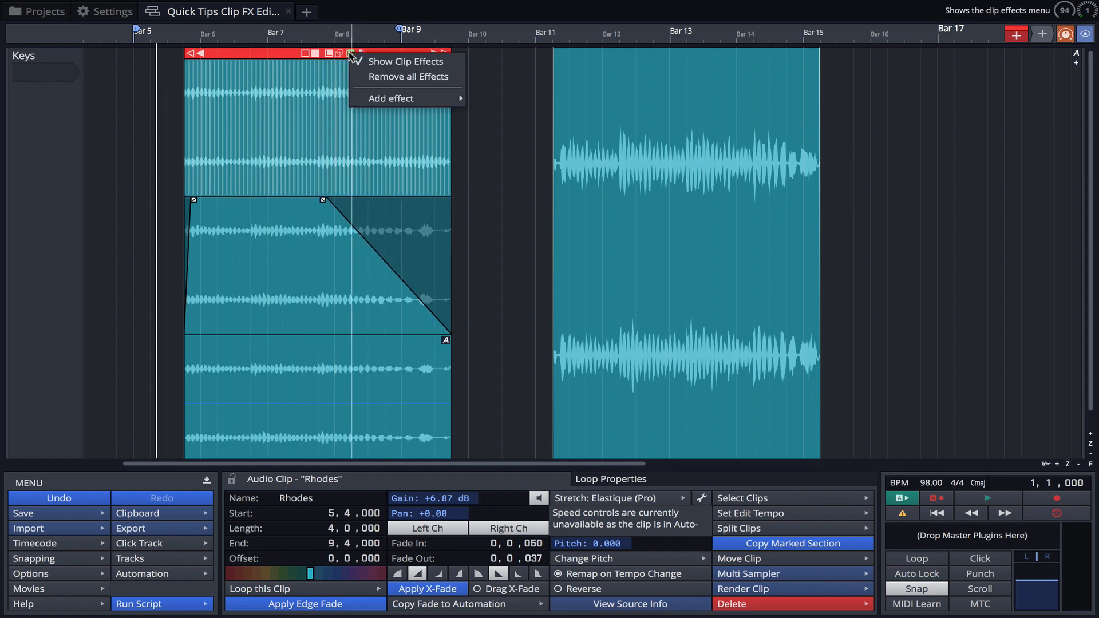